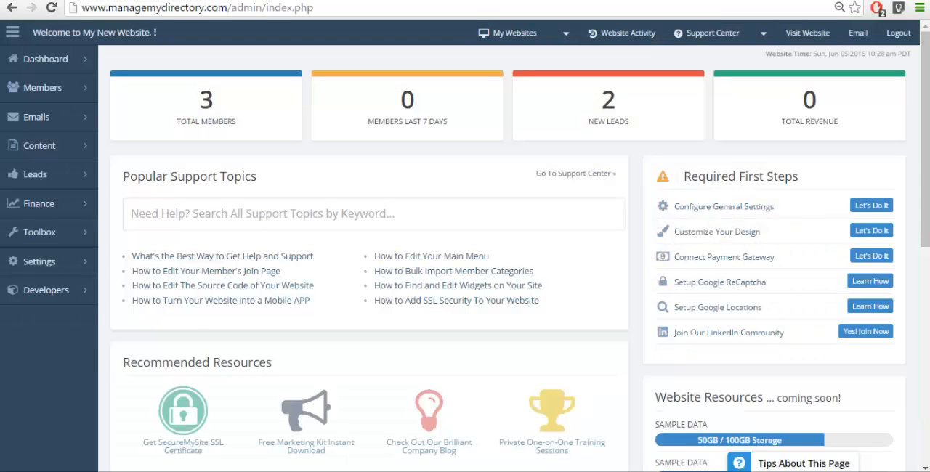
Open Form Manager under Toolbox in the admin sidebar.
left_click(38, 232)
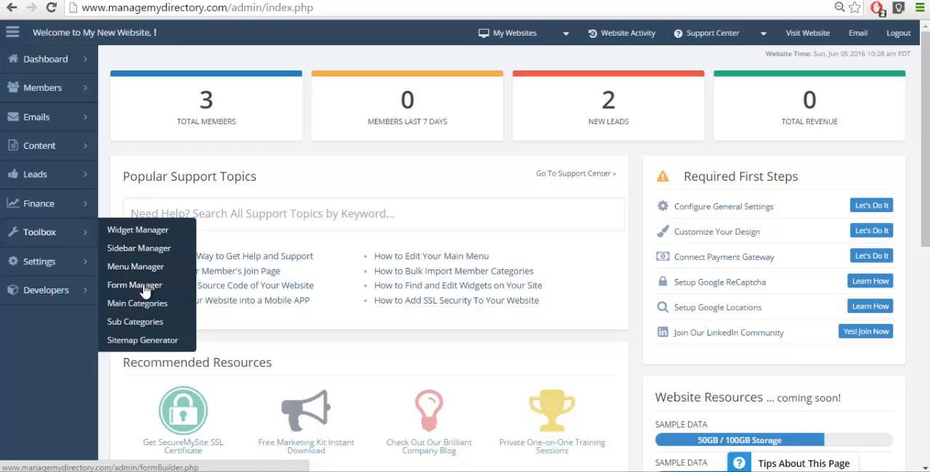
left_click(135, 285)
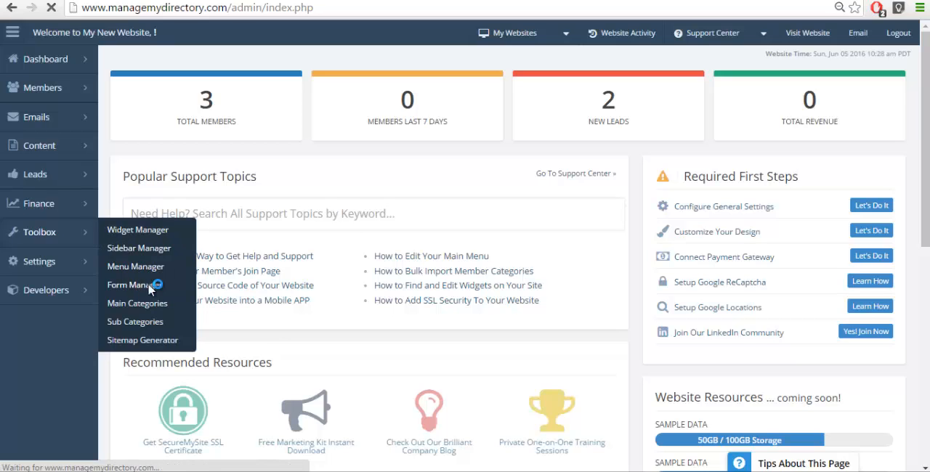
left_click(135, 284)
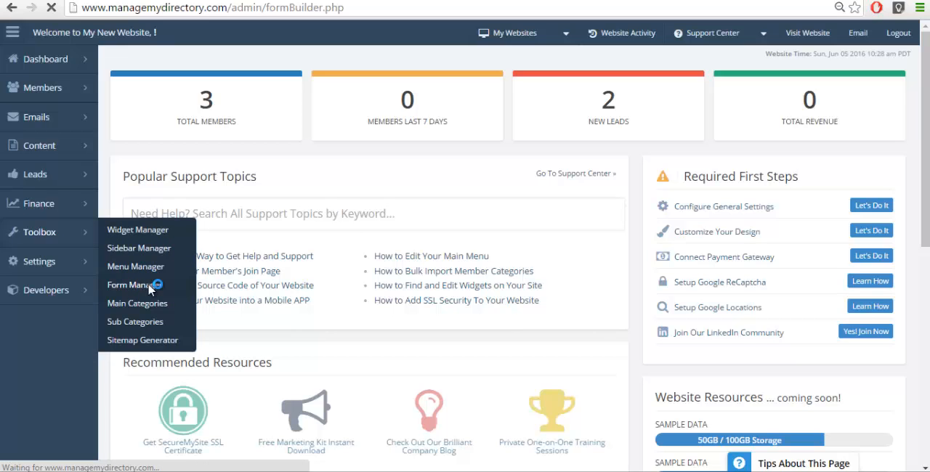
left_click(135, 284)
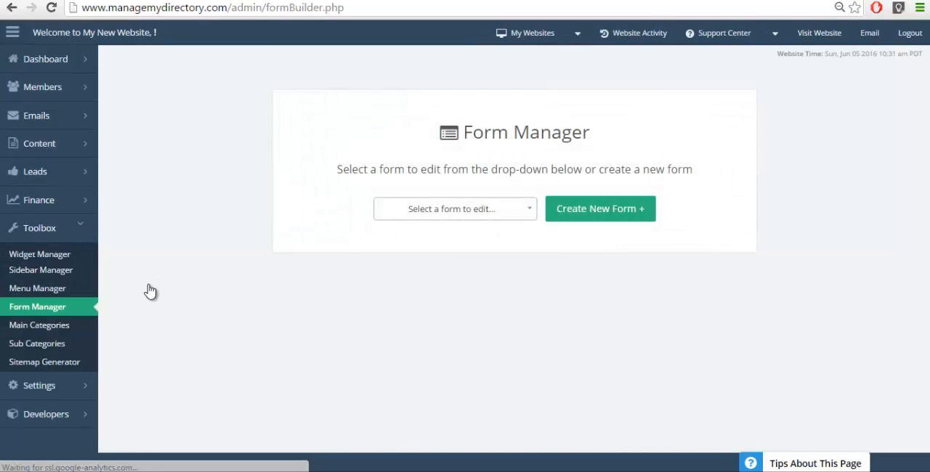
mouse_move(522, 233)
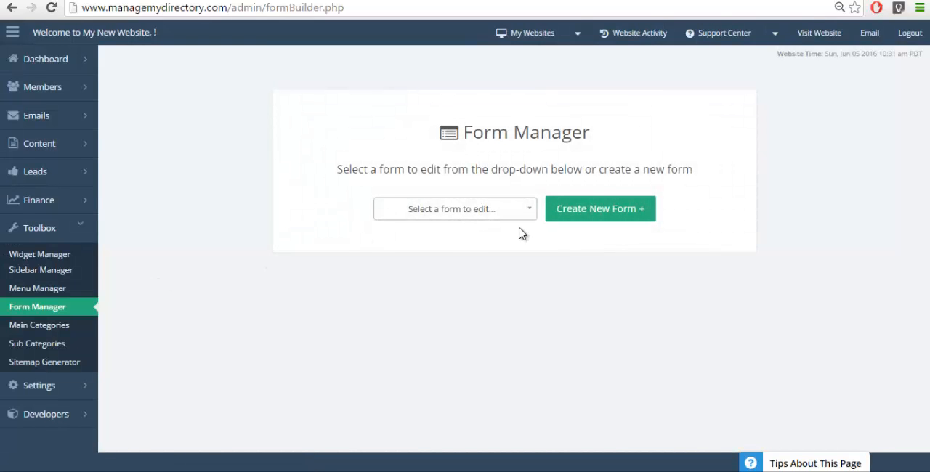
Select Bootstrap Theme - Get Matched from the form list to edit it.
left_click(454, 209)
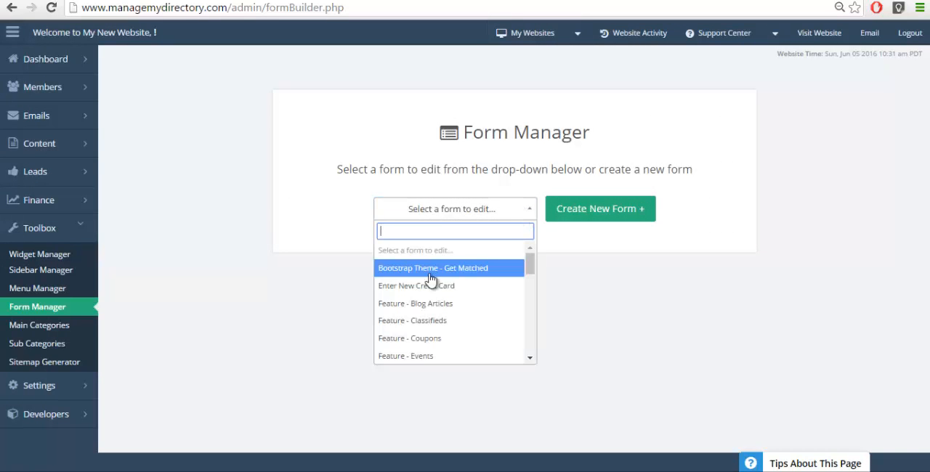
mouse_move(450, 275)
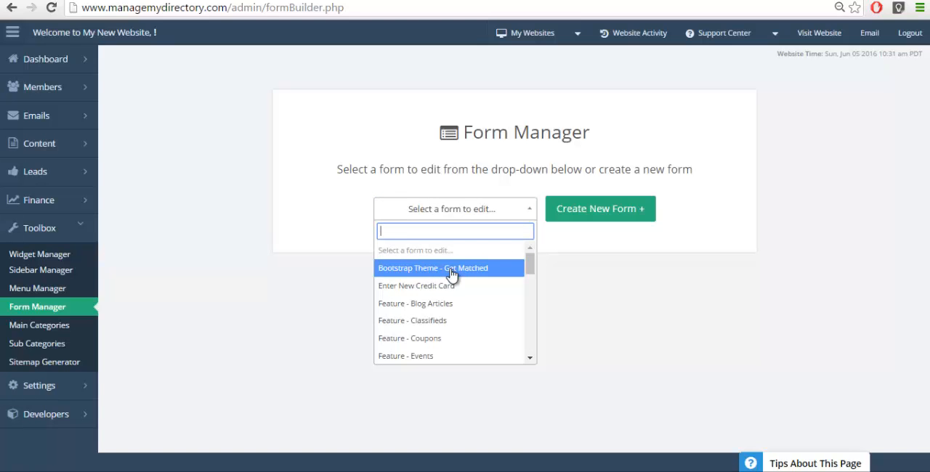
left_click(432, 267)
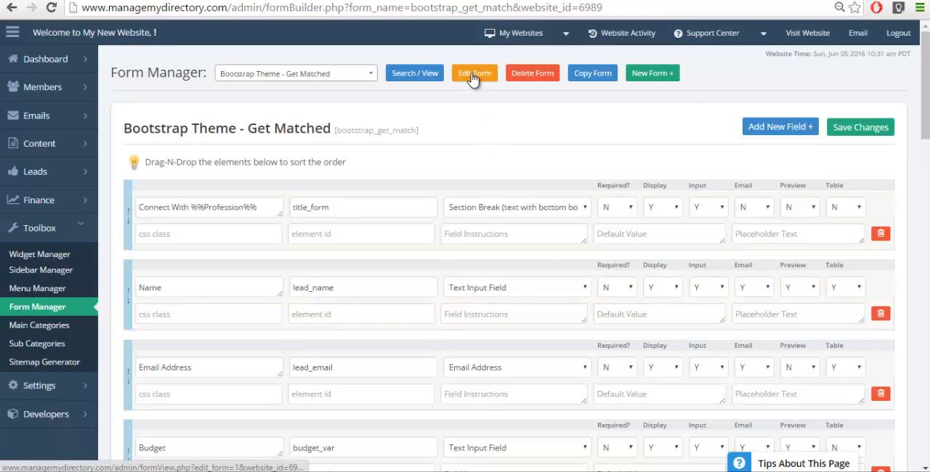
left_click(475, 73)
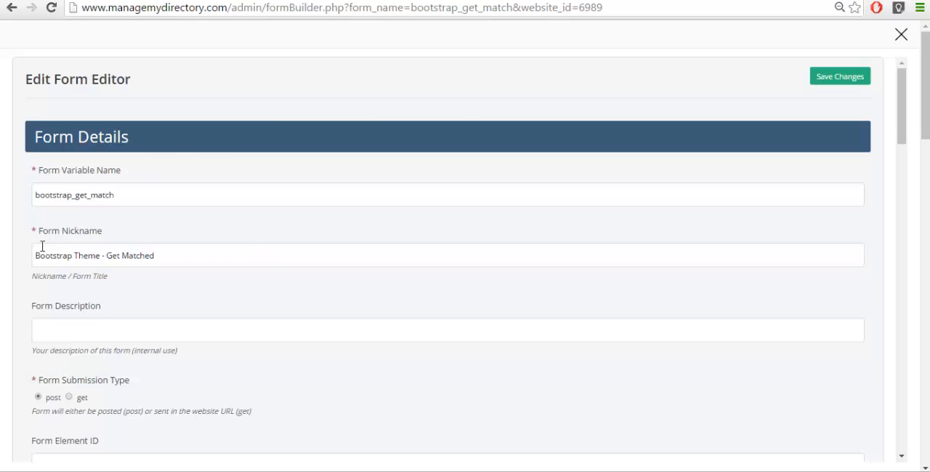
scroll("down", 3)
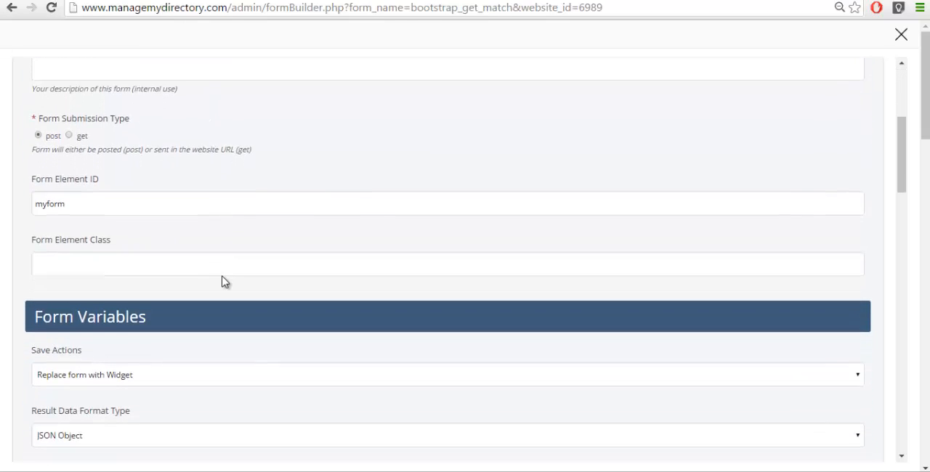
scroll("down", 3)
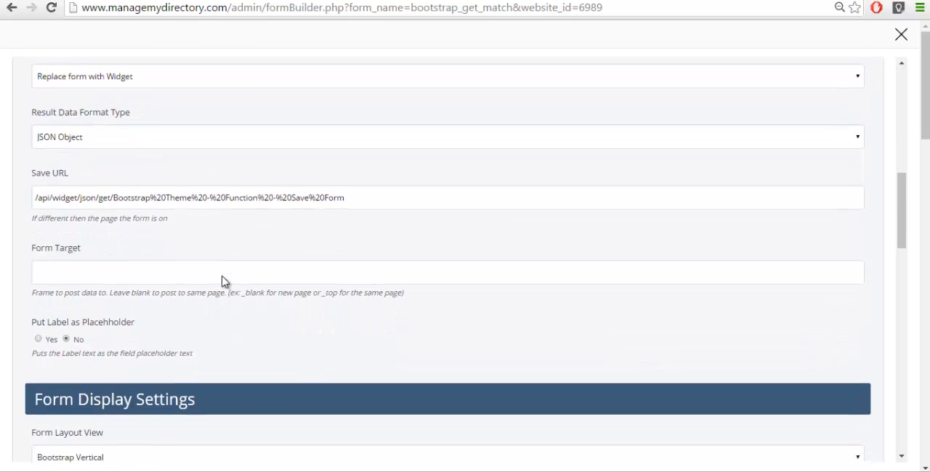
scroll("down", 3)
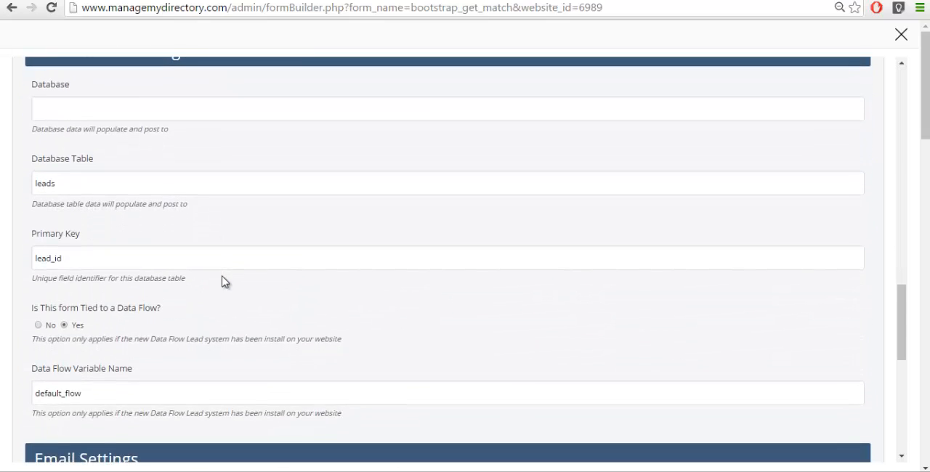
scroll("down", 3)
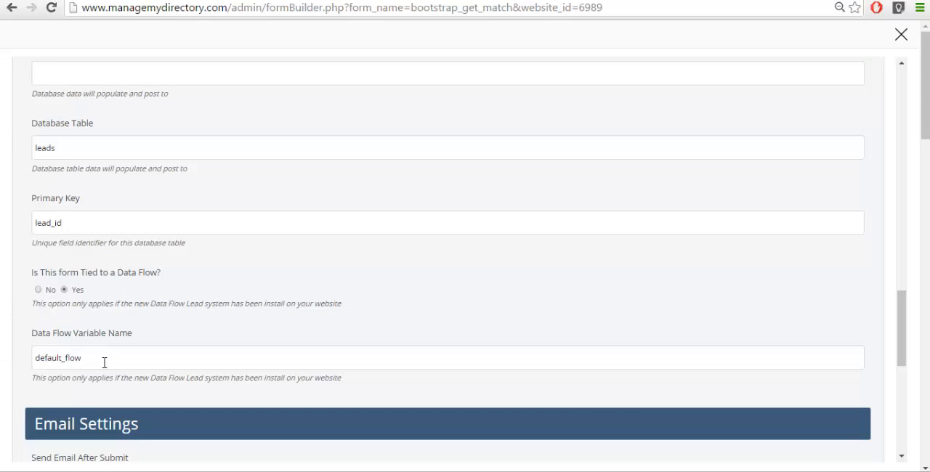
double_click(58, 357)
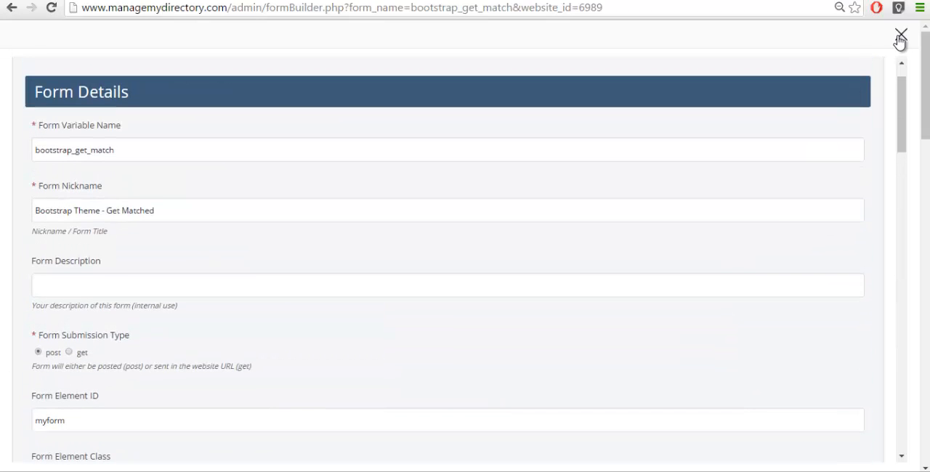
left_click(901, 34)
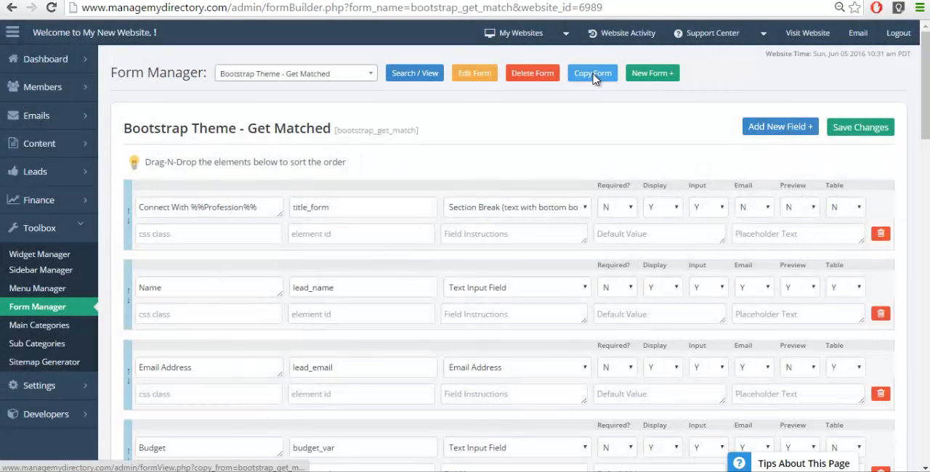
Copy the Get Matched form, nickname it 'Bootstrap Theme - Ask A Question', and save.
left_click(592, 73)
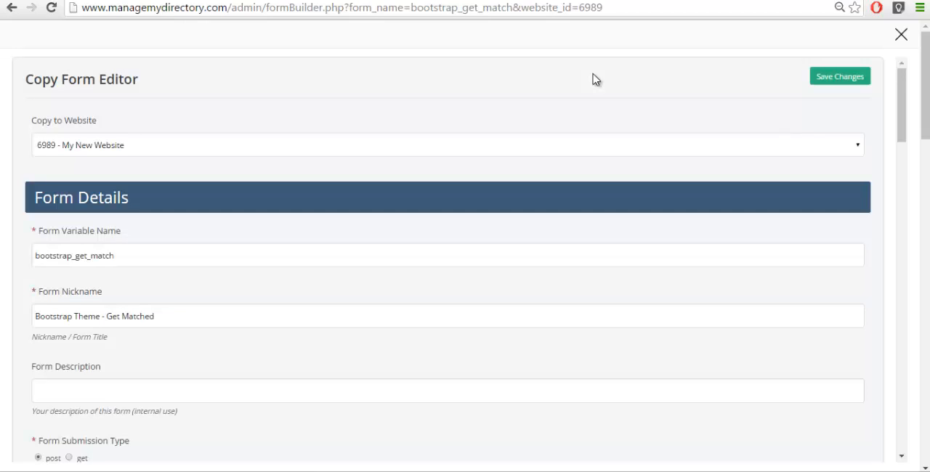
scroll("down", 3)
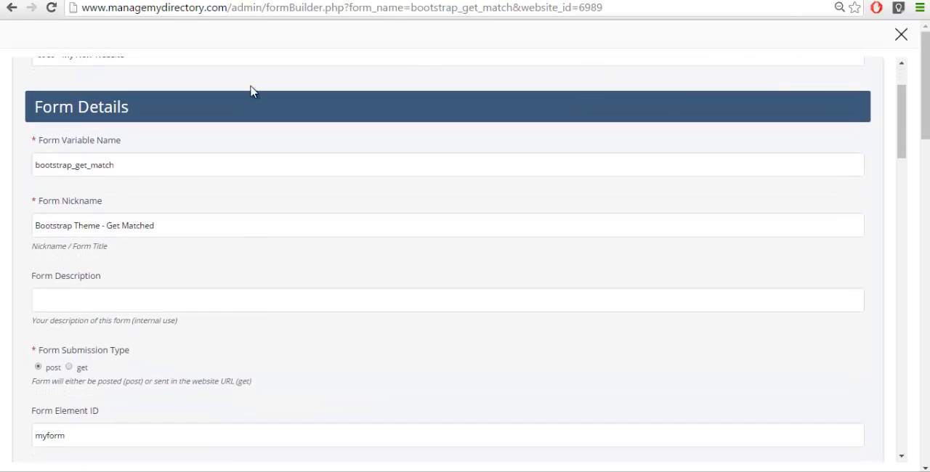
left_click(139, 164)
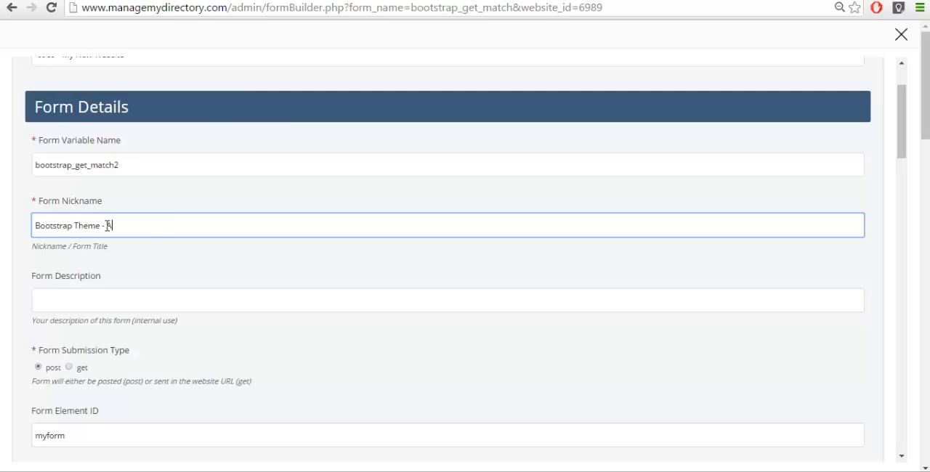
type("Ask A Quest")
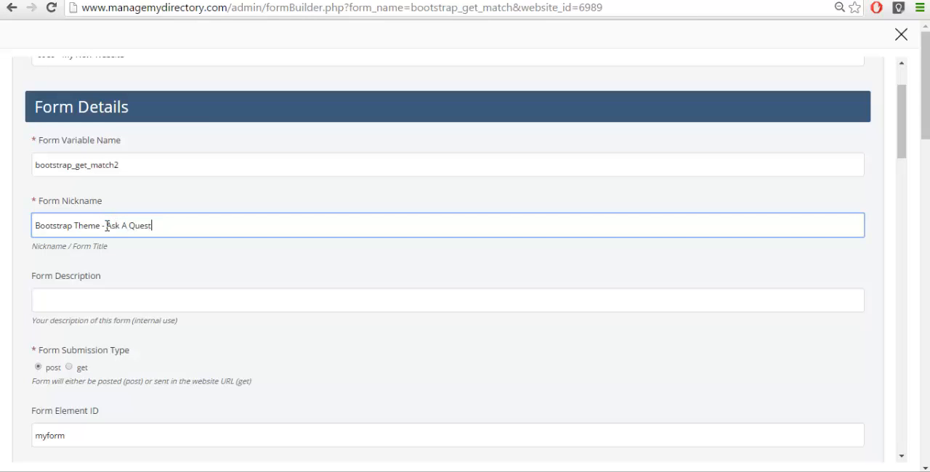
type("ion")
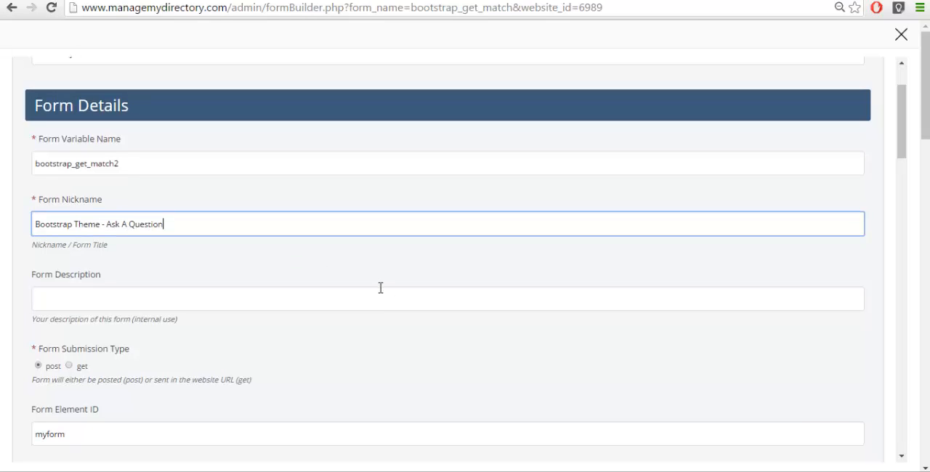
scroll("down", 3)
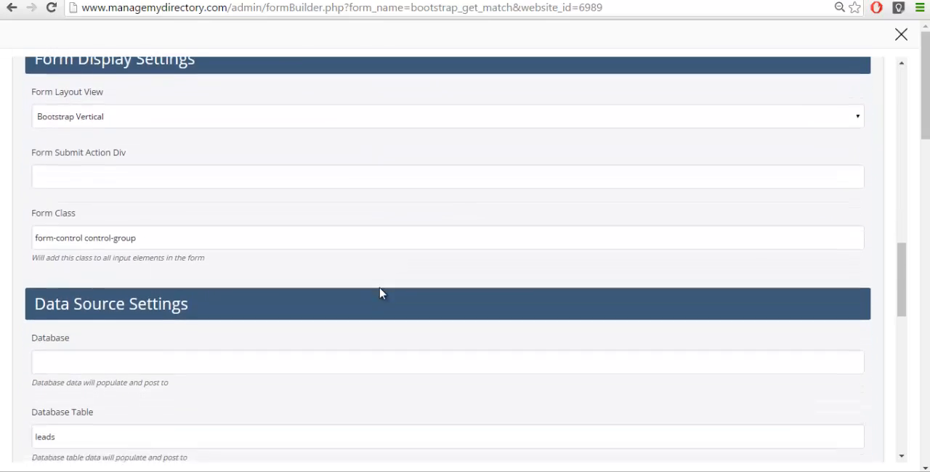
scroll("down", 3)
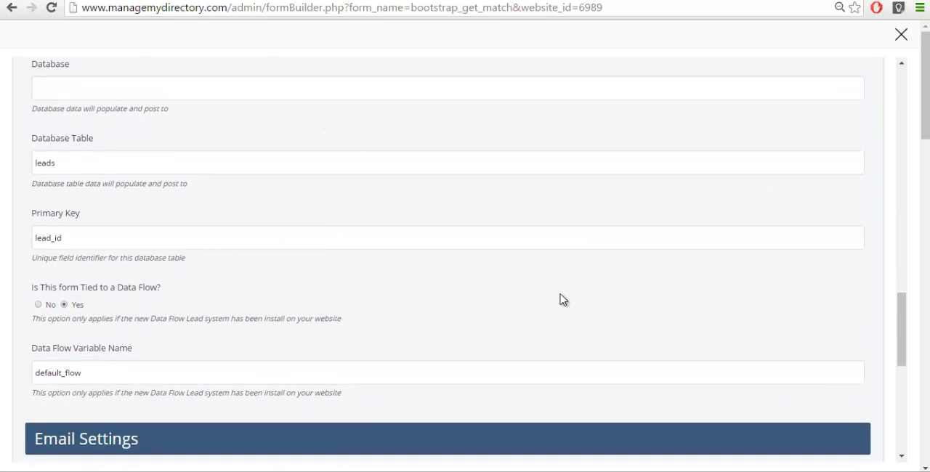
scroll("down", 3)
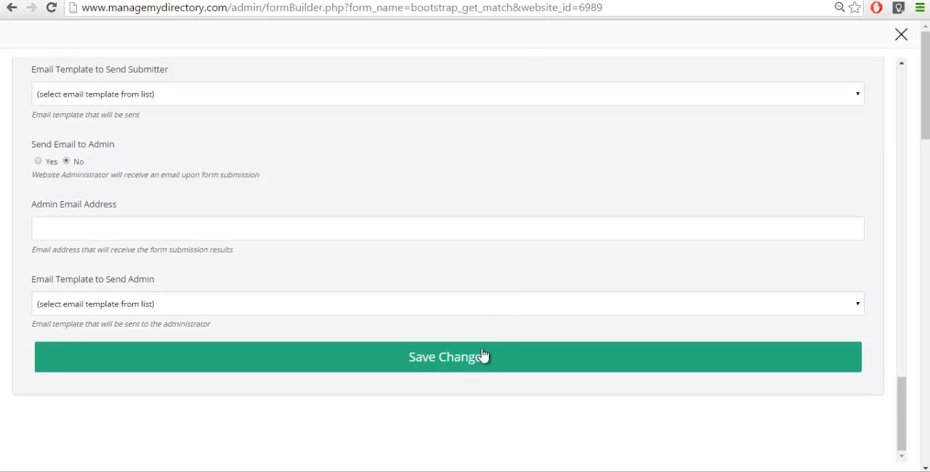
left_click(449, 357)
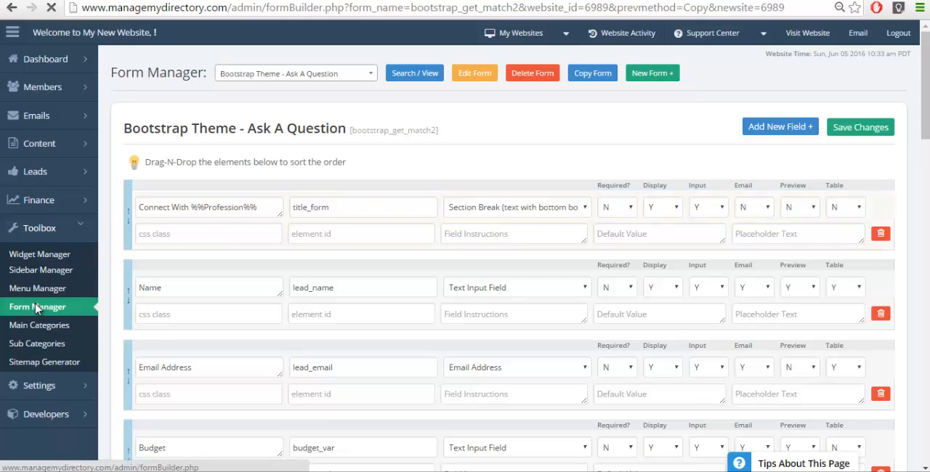
Reopen Bootstrap Theme - Ask A Question from the Form Manager form list.
left_click(37, 307)
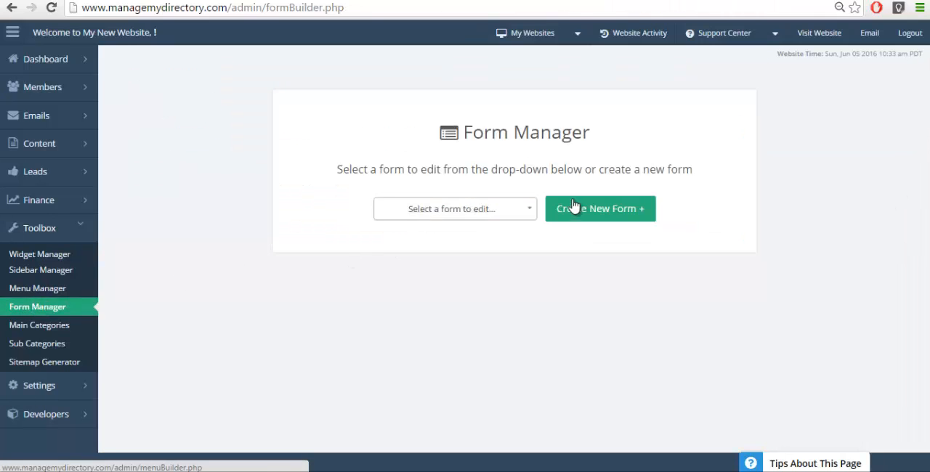
left_click(454, 209)
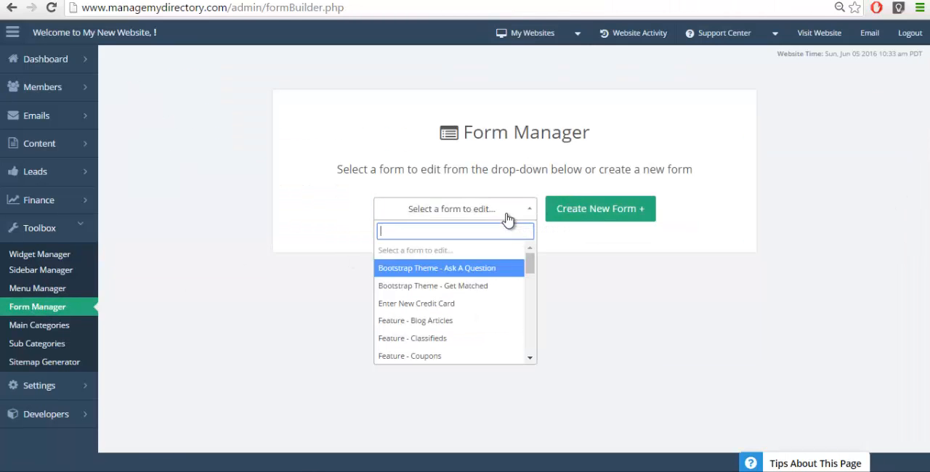
mouse_move(483, 281)
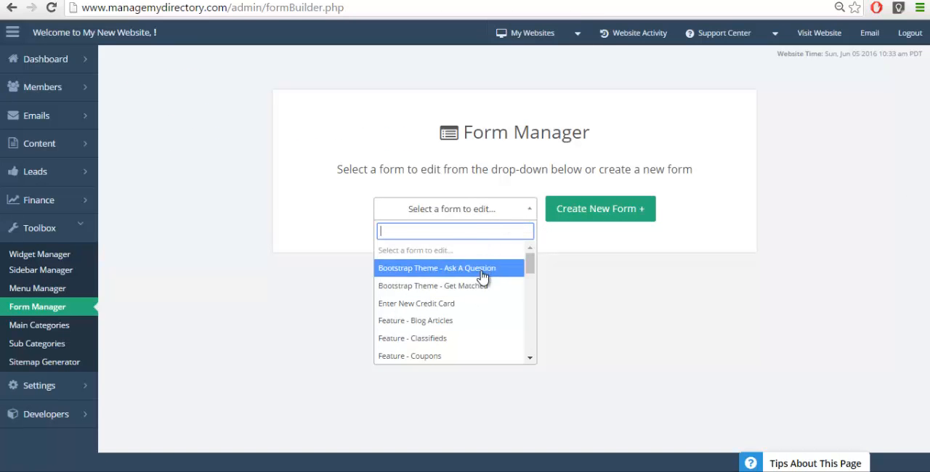
mouse_move(487, 270)
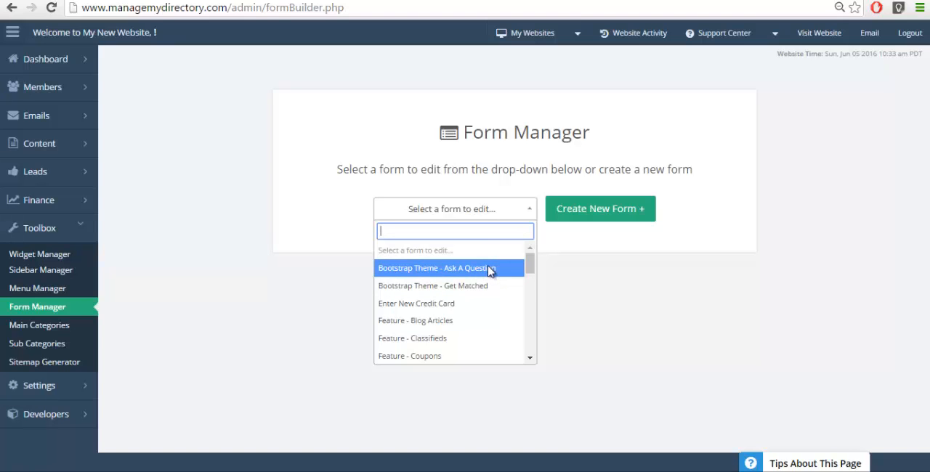
left_click(434, 268)
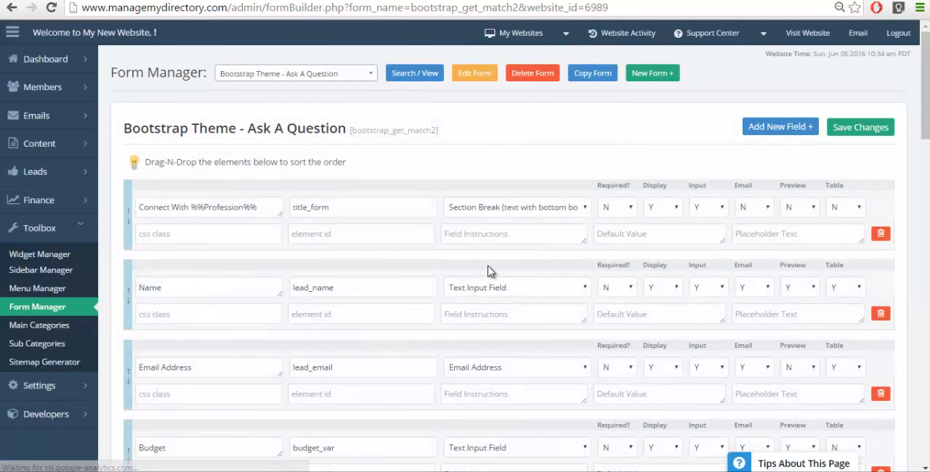
mouse_move(488, 265)
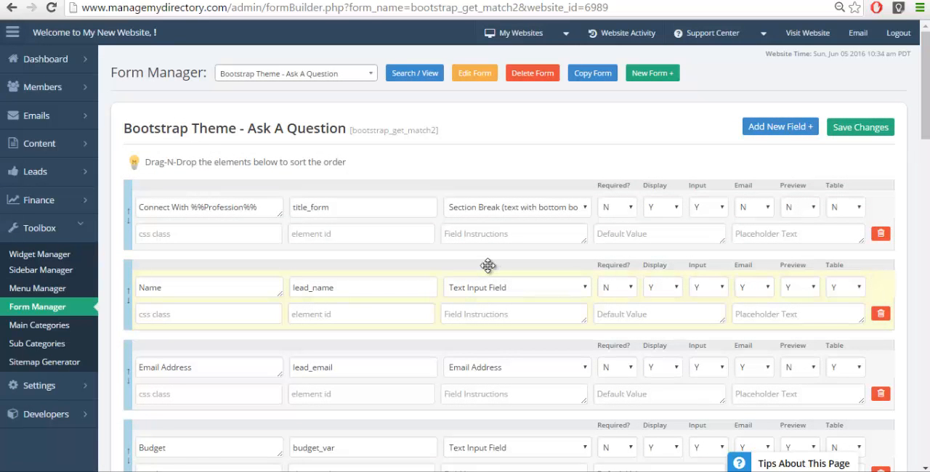
mouse_move(536, 155)
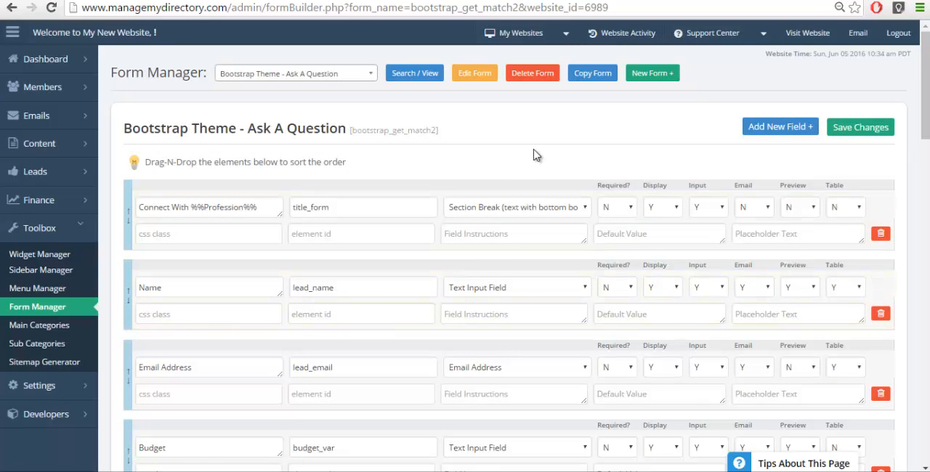
Delete the Budget, Location, category dropdowns and Sub Sub Category fields.
scroll("down", 3)
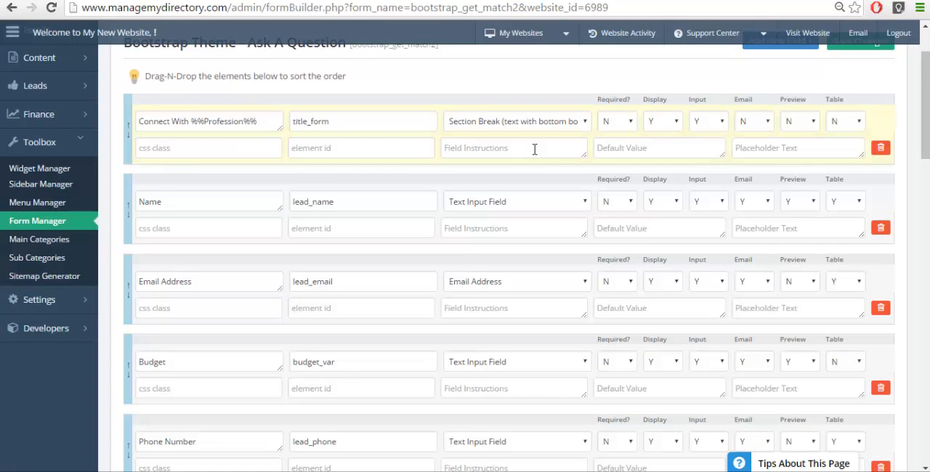
scroll("down", 3)
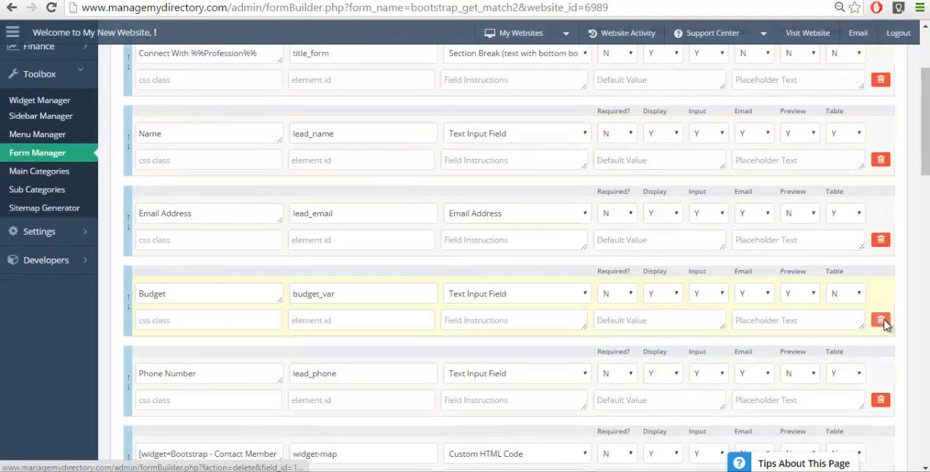
left_click(880, 320)
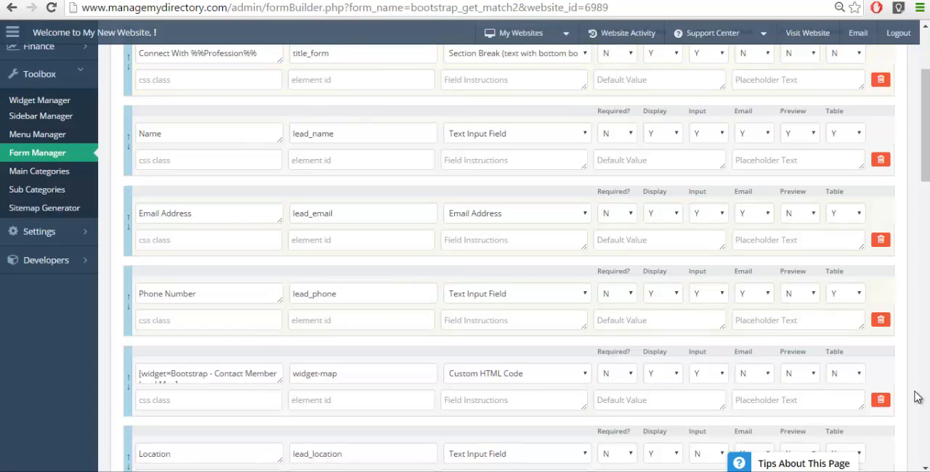
mouse_move(329, 240)
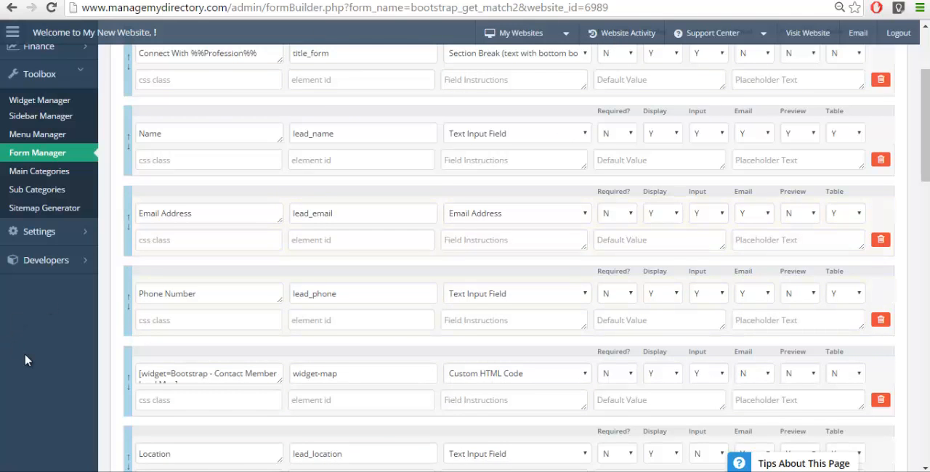
scroll("down", 3)
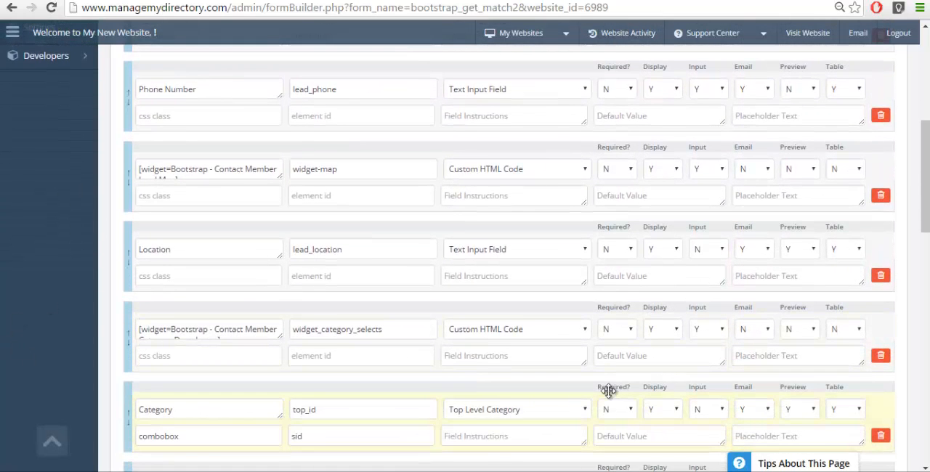
left_click(880, 276)
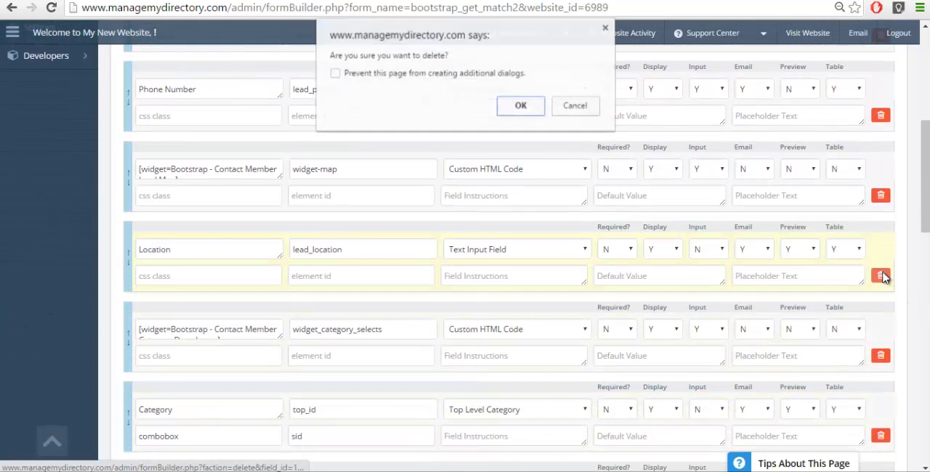
left_click(520, 105)
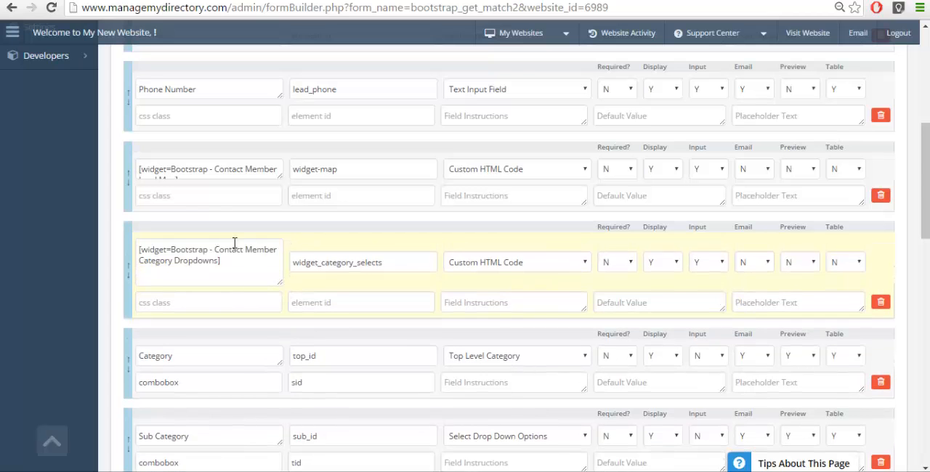
left_click(880, 302)
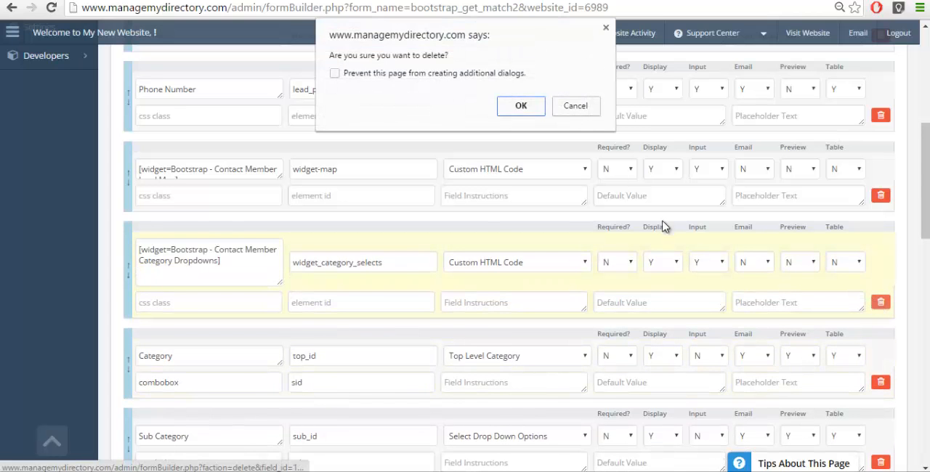
left_click(521, 105)
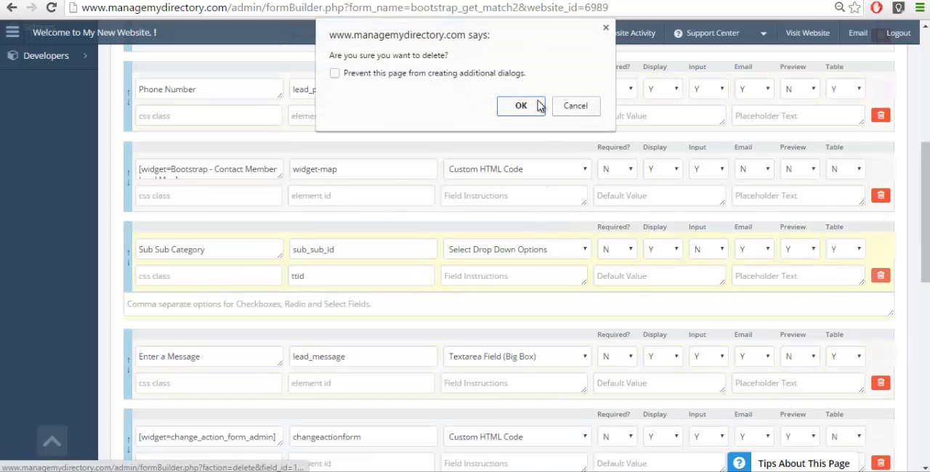
left_click(521, 105)
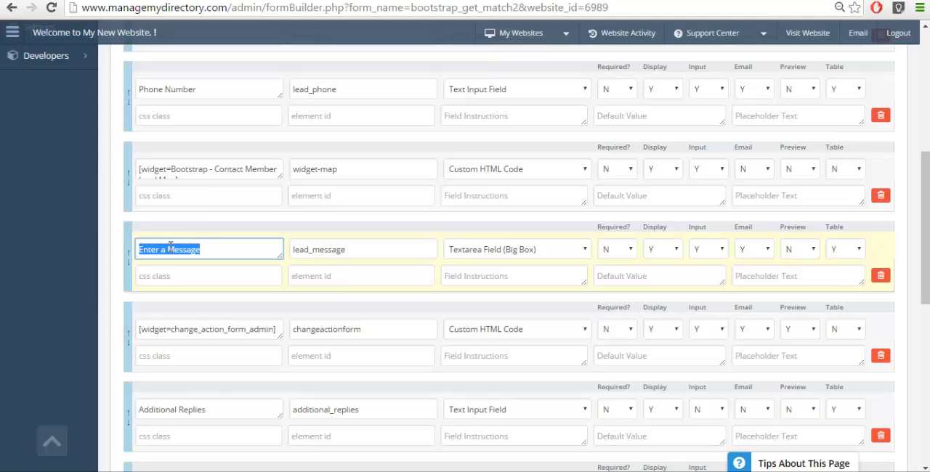
Relabel the message field 'Ask A Question'; delete the map, Additional Replies and hide-replies fields.
type("Ask A Q")
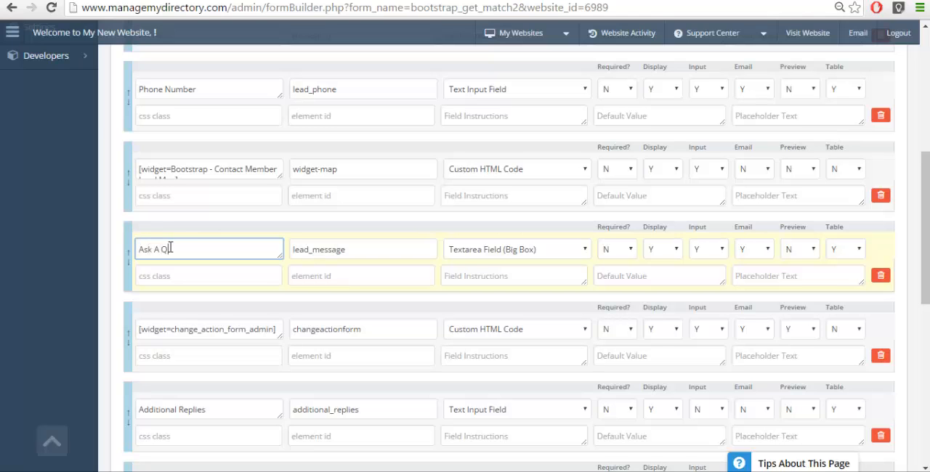
type("uestion")
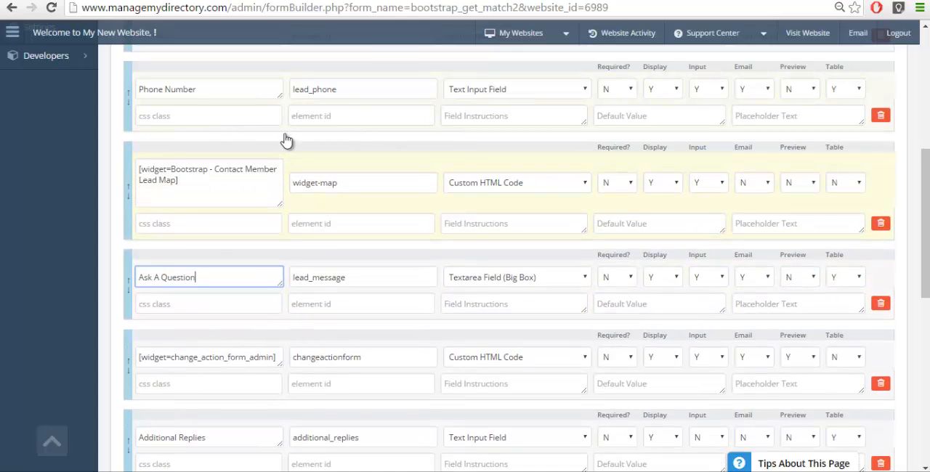
left_click(880, 116)
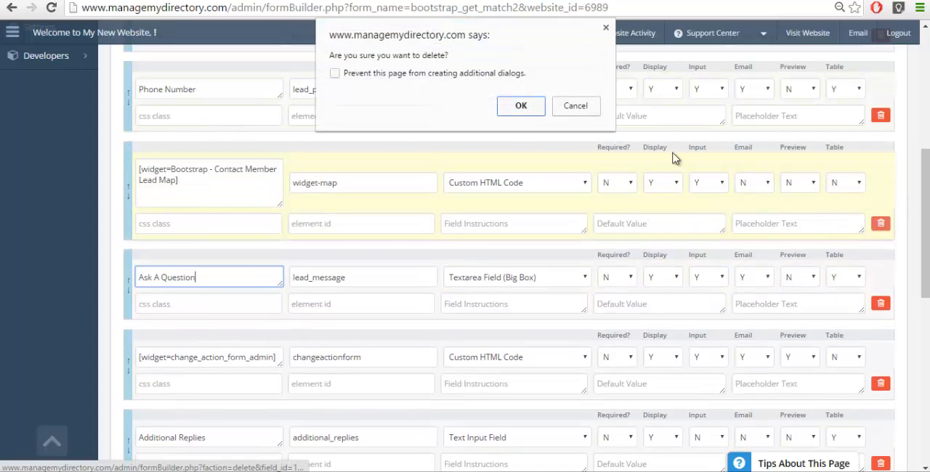
left_click(521, 106)
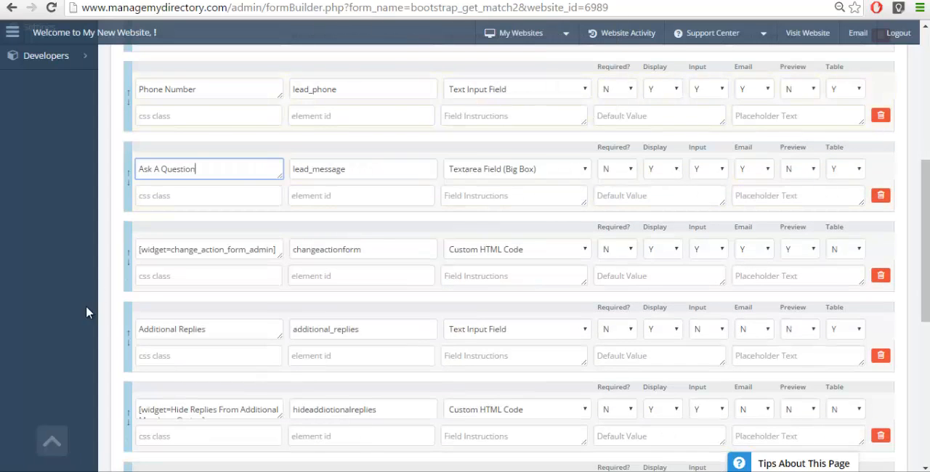
left_click(880, 355)
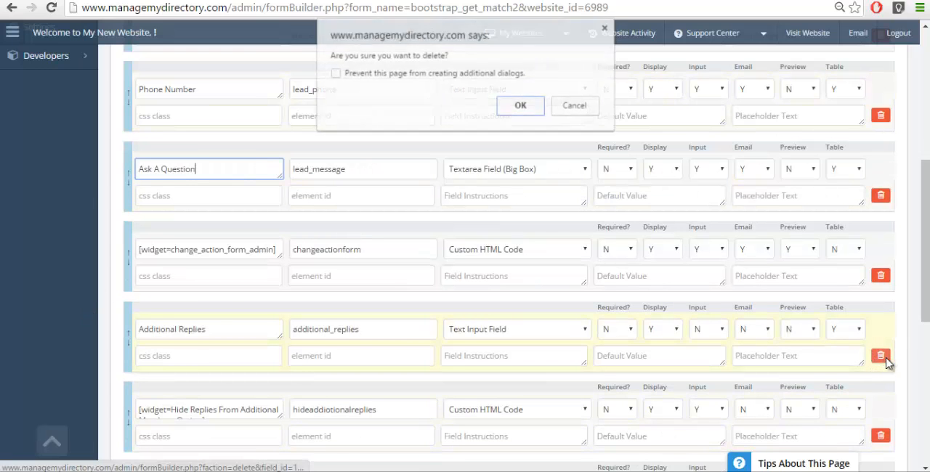
left_click(520, 105)
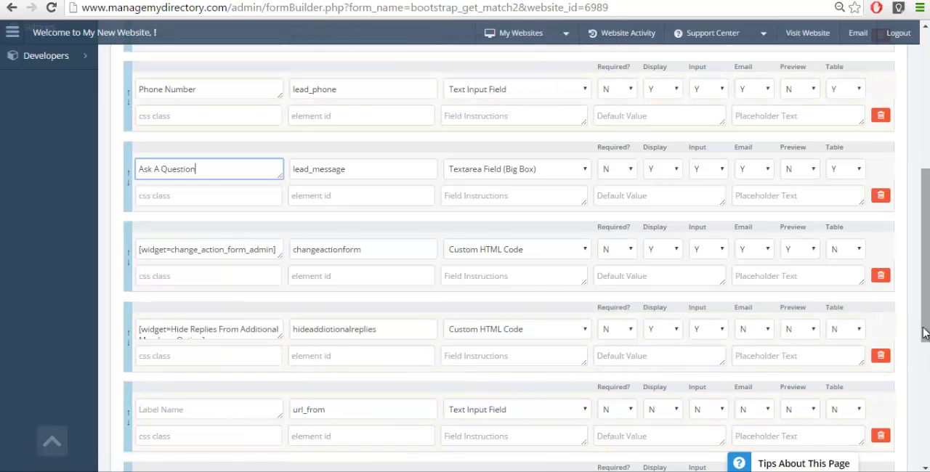
left_click(880, 356)
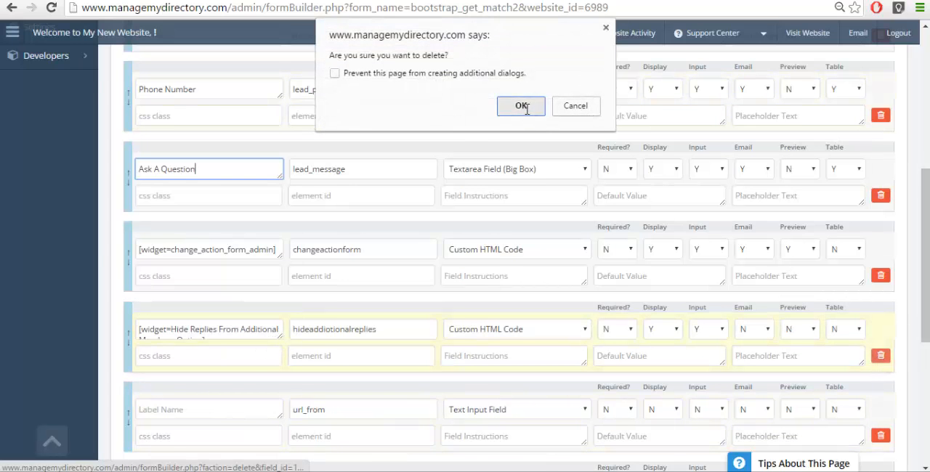
left_click(521, 105)
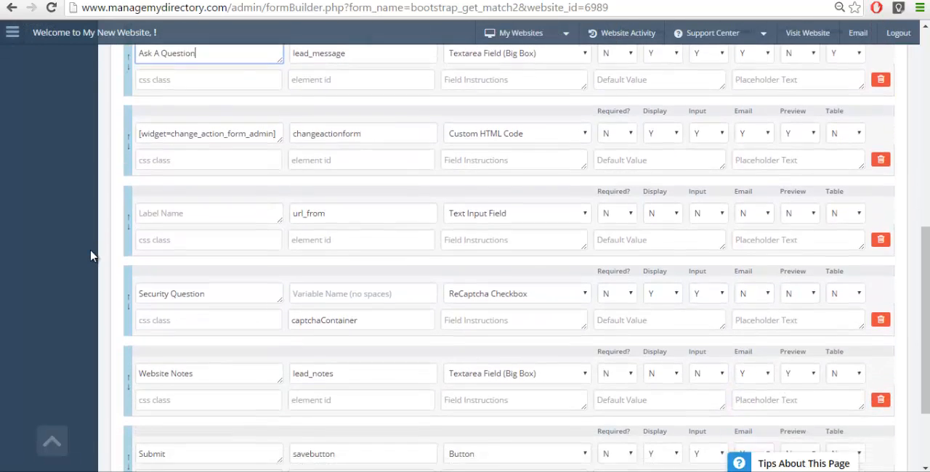
Save the Ask A Question form's edits and dismiss the Success dialog.
scroll("down", 3)
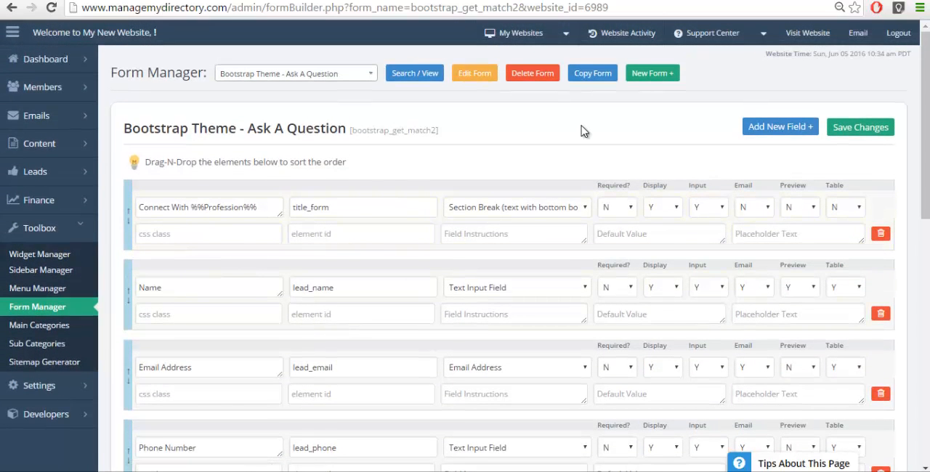
mouse_move(718, 151)
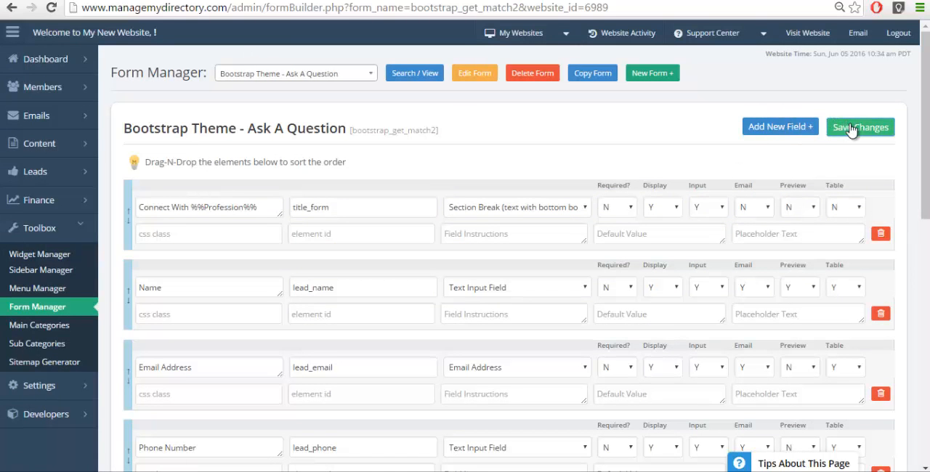
left_click(860, 126)
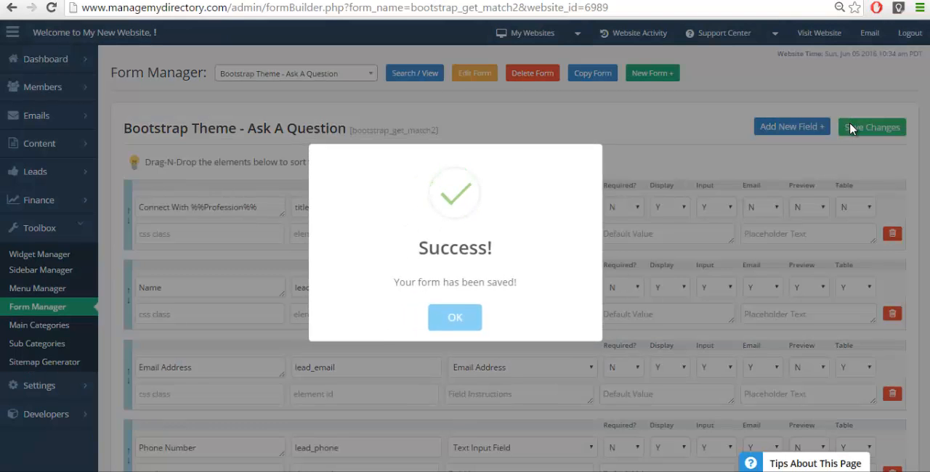
left_click(455, 317)
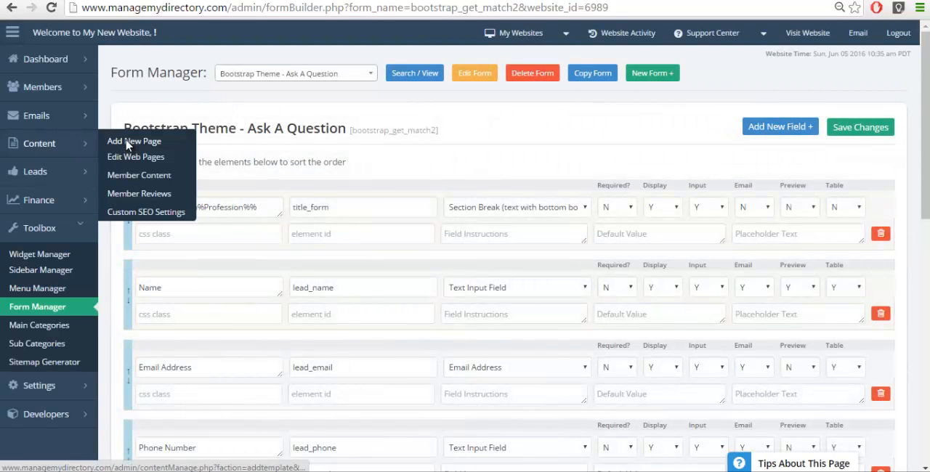
Add an 'Ask A Question' page at askquestion embedding [form=bootstrap_get_match2], and save it.
left_click(133, 141)
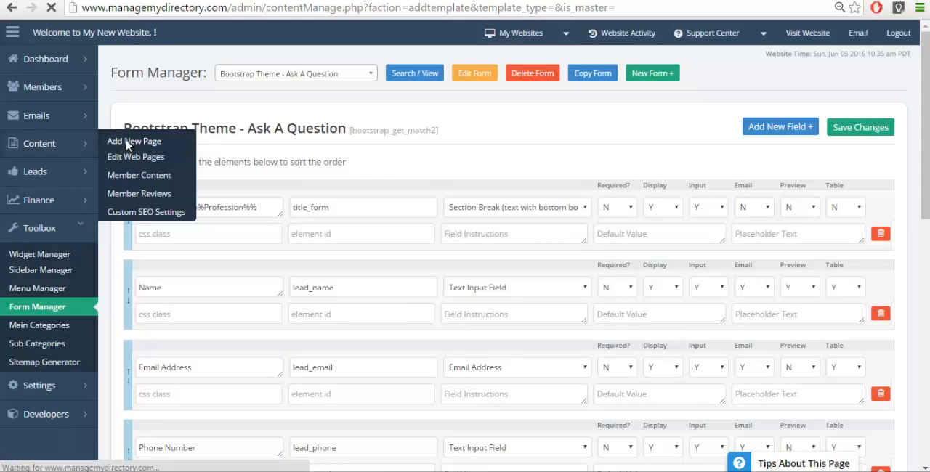
left_click(133, 141)
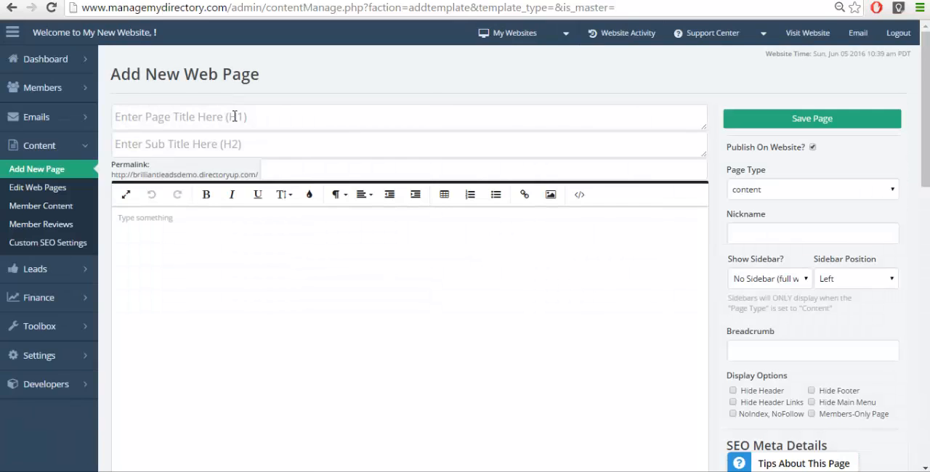
type("Ask")
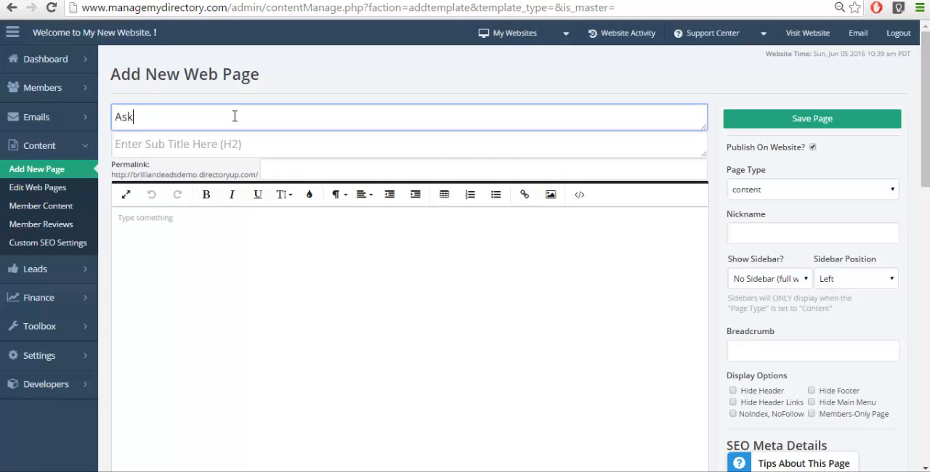
type("A Question")
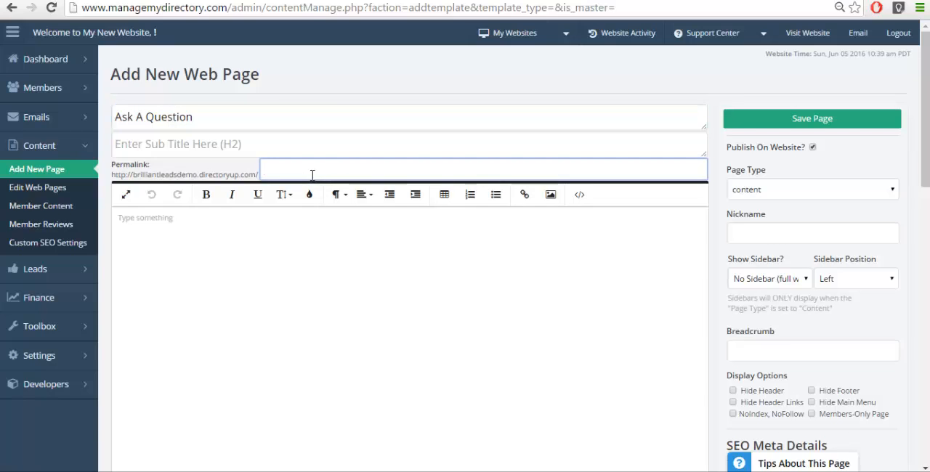
type("askquestion")
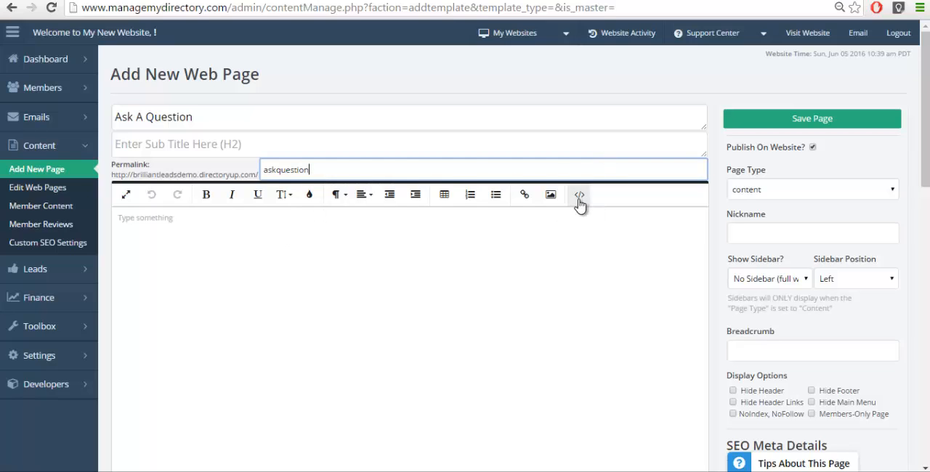
left_click(579, 194)
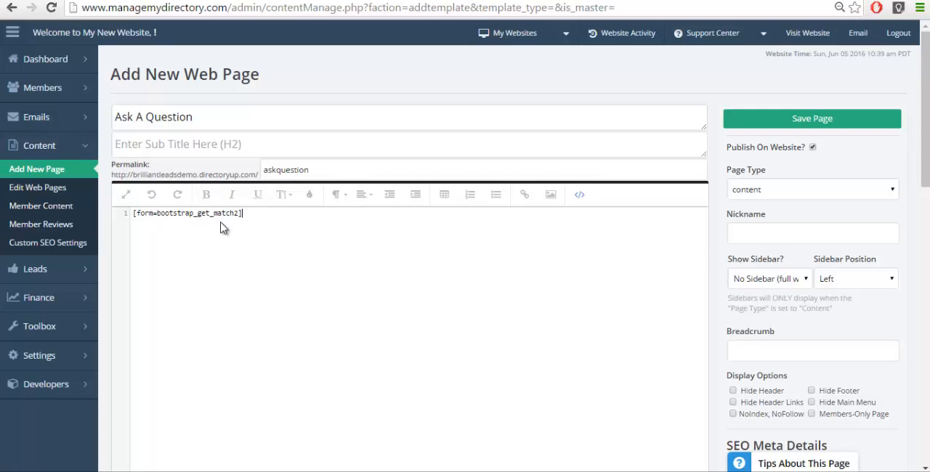
mouse_move(397, 281)
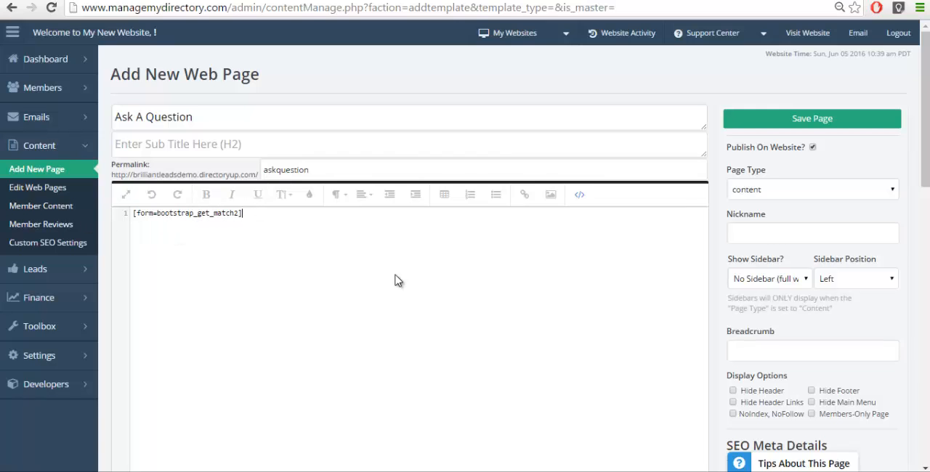
mouse_move(787, 122)
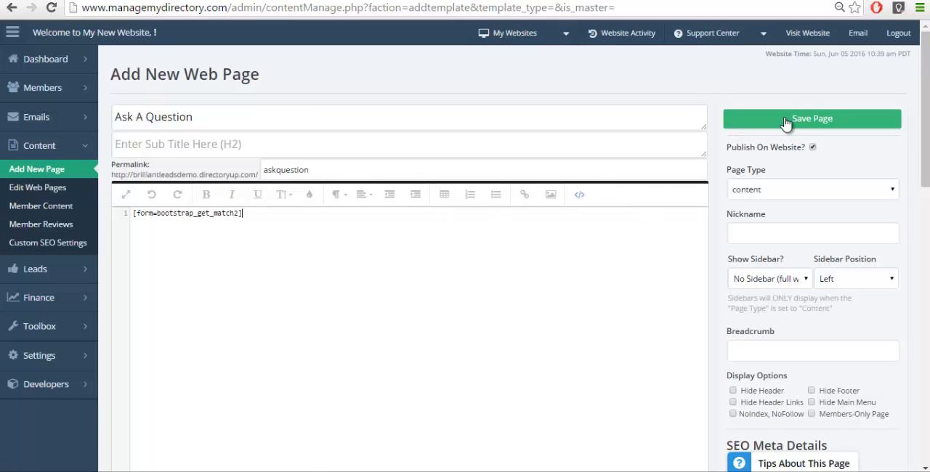
left_click(812, 119)
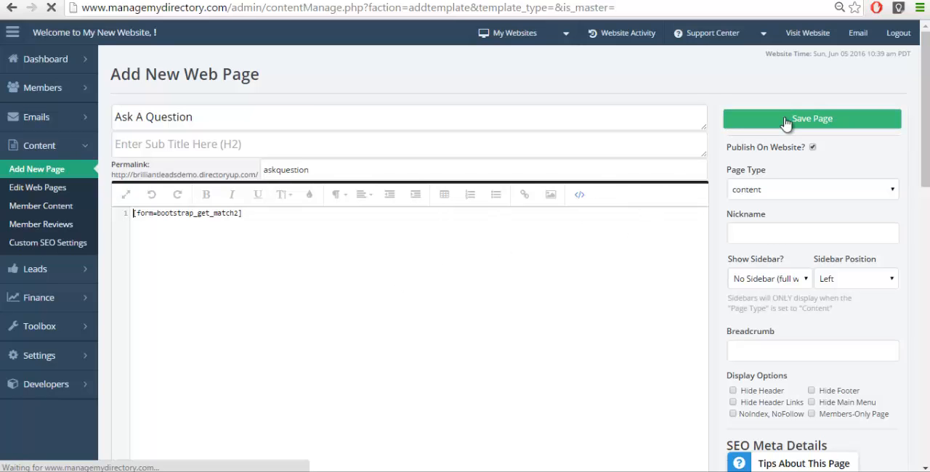
left_click(812, 118)
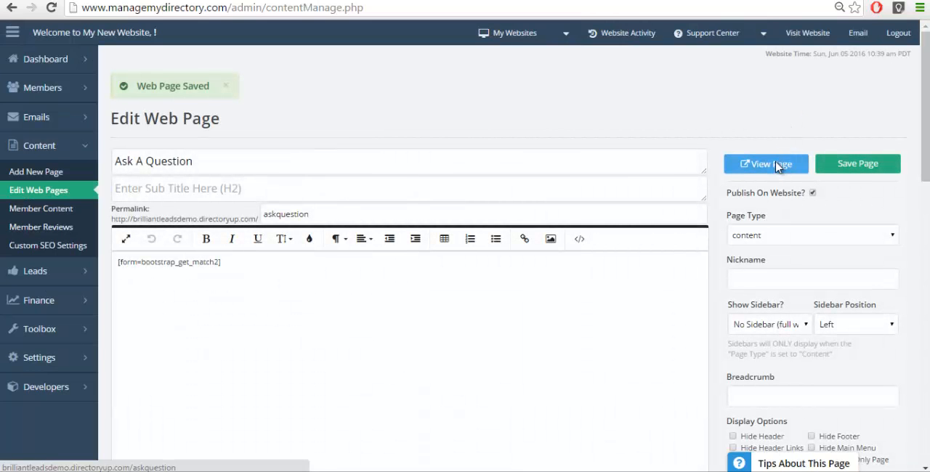
Submit test name, email, phone and question on the live askquestion page, then return to admin.
left_click(765, 164)
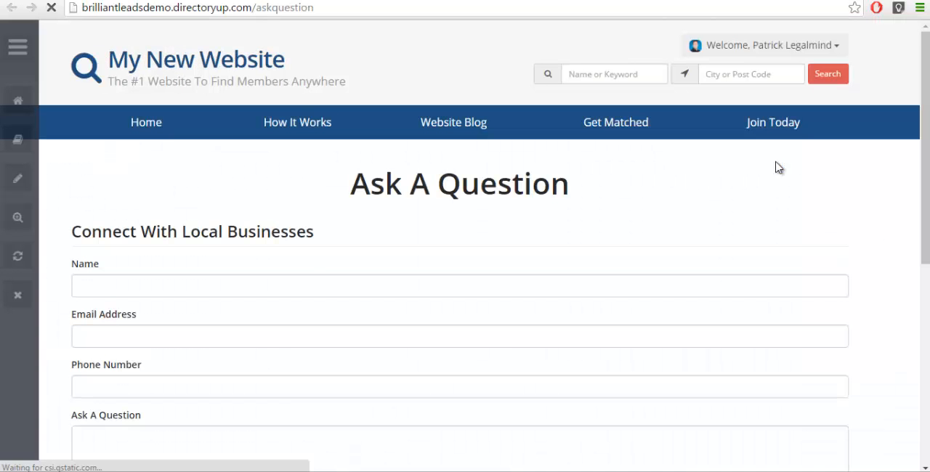
scroll("down", 3)
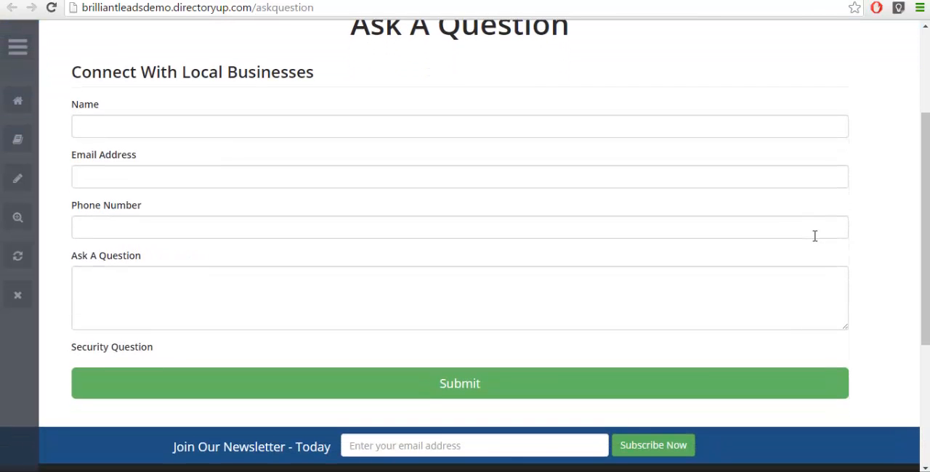
left_click(460, 122)
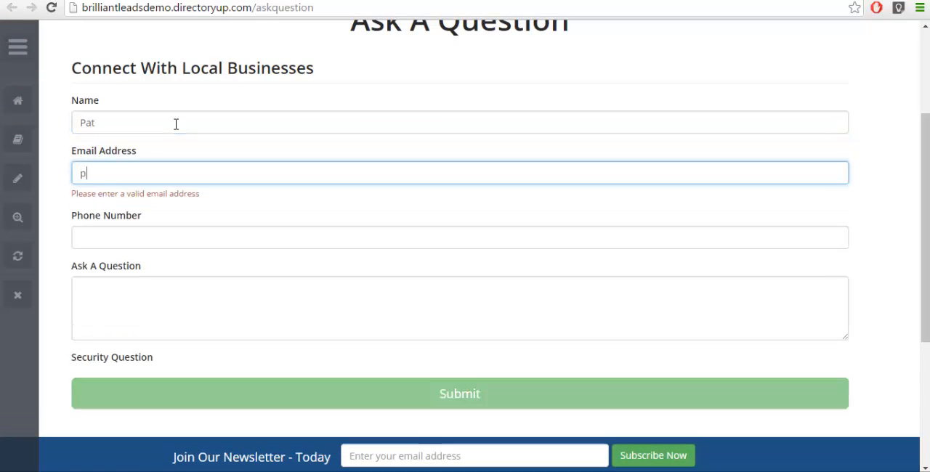
type("at@p")
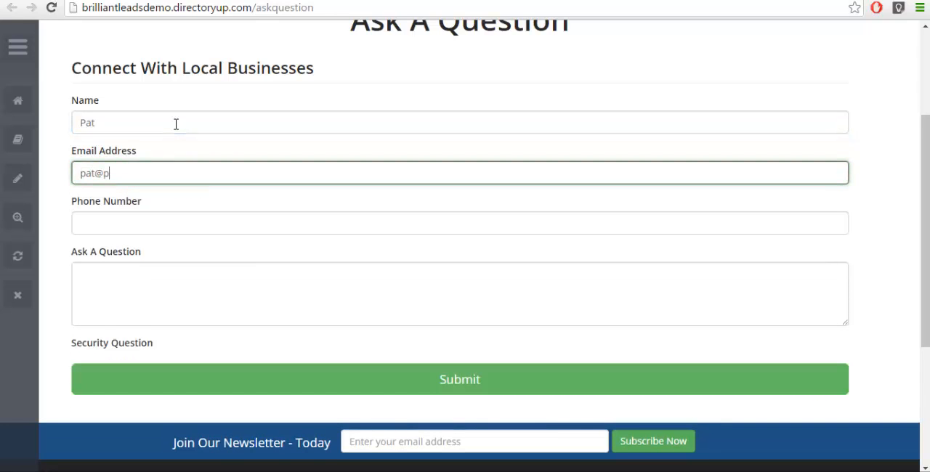
type("5555555")
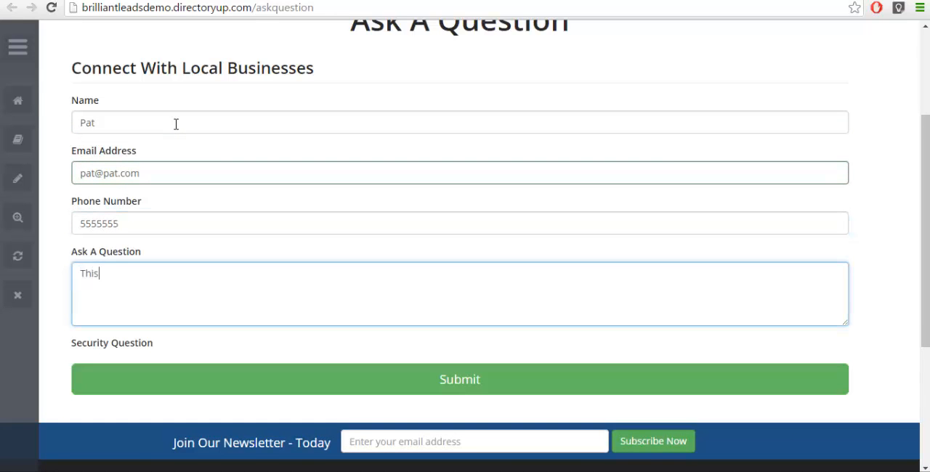
type("is a test.")
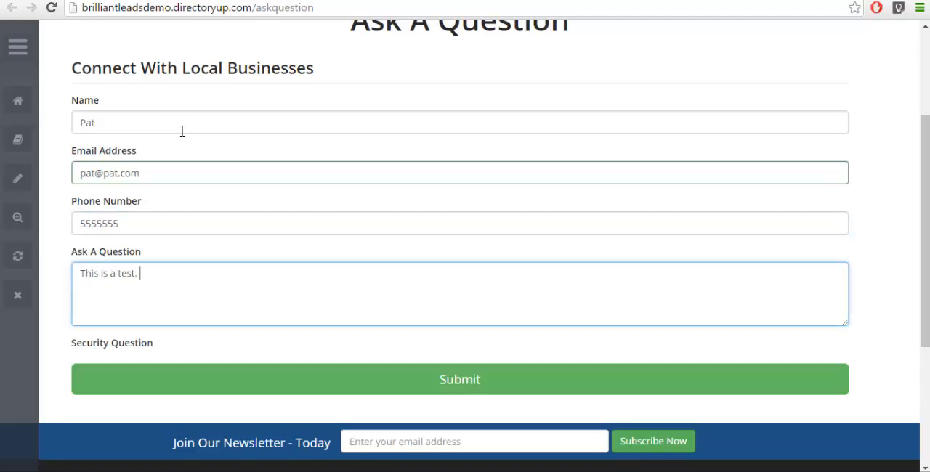
left_click(459, 379)
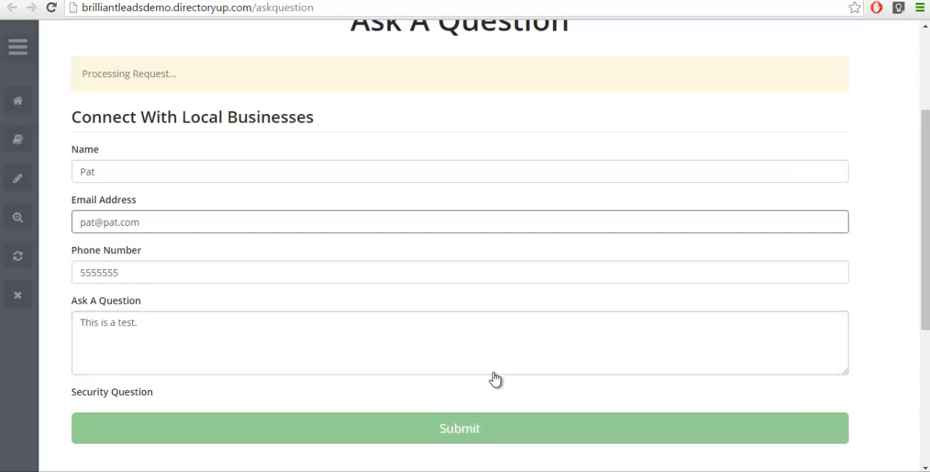
left_click(459, 428)
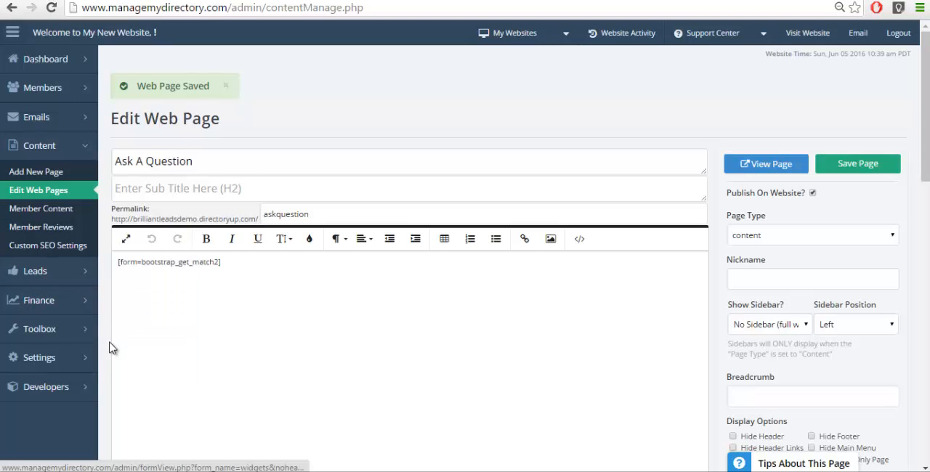
Go to Leads > Match Leads and open Match for lead #3 from bootstrap_get_match2.
left_click(35, 271)
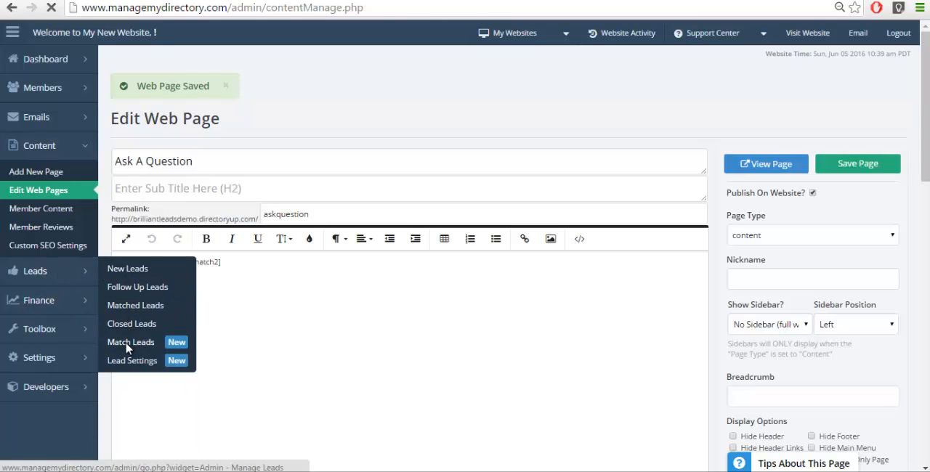
left_click(131, 342)
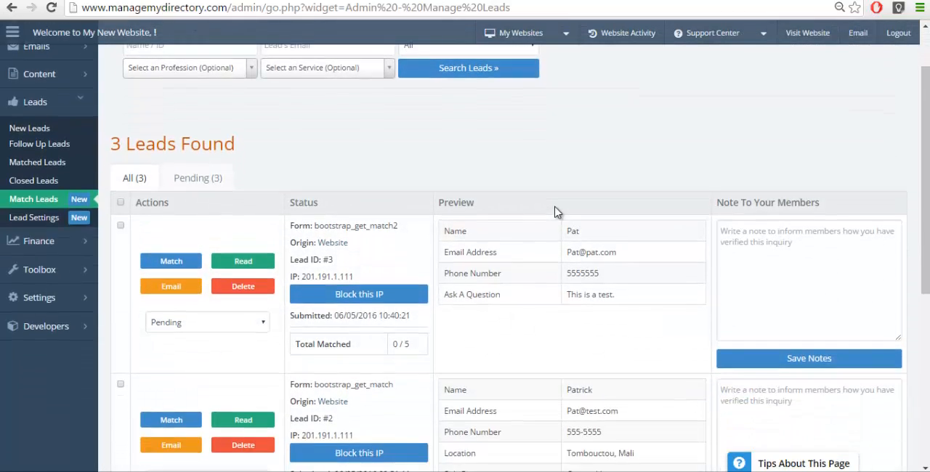
scroll("down", 3)
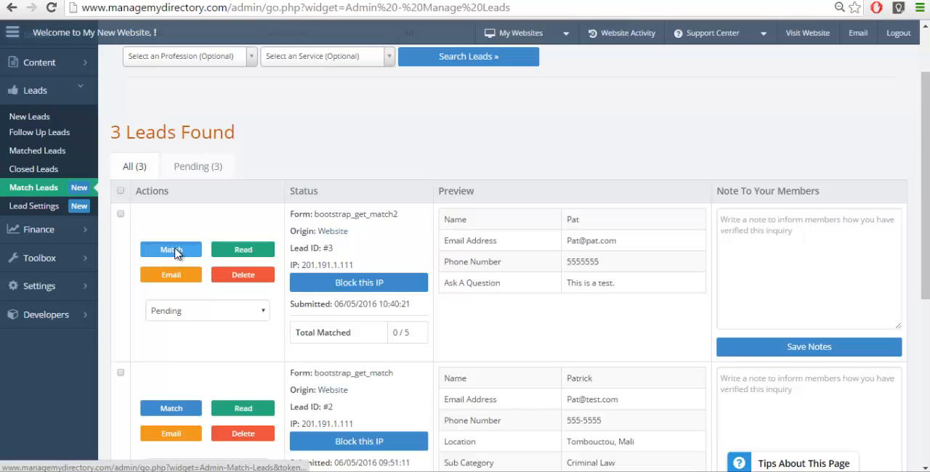
left_click(170, 250)
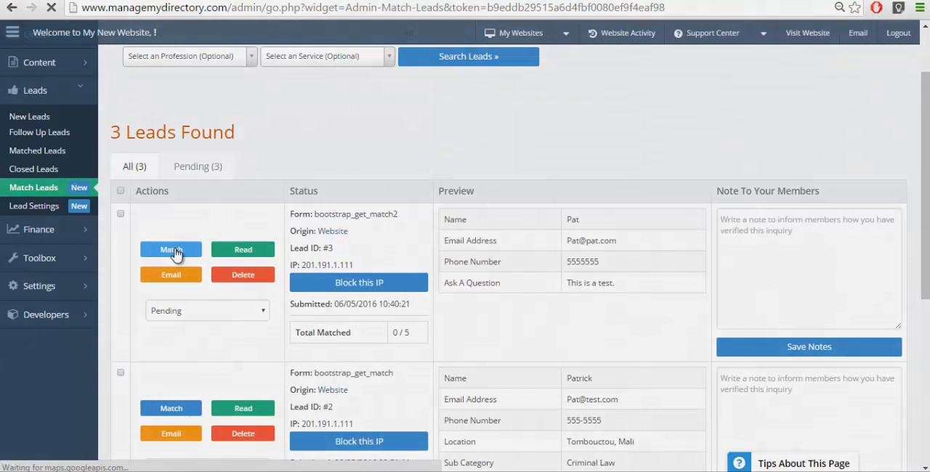
left_click(170, 249)
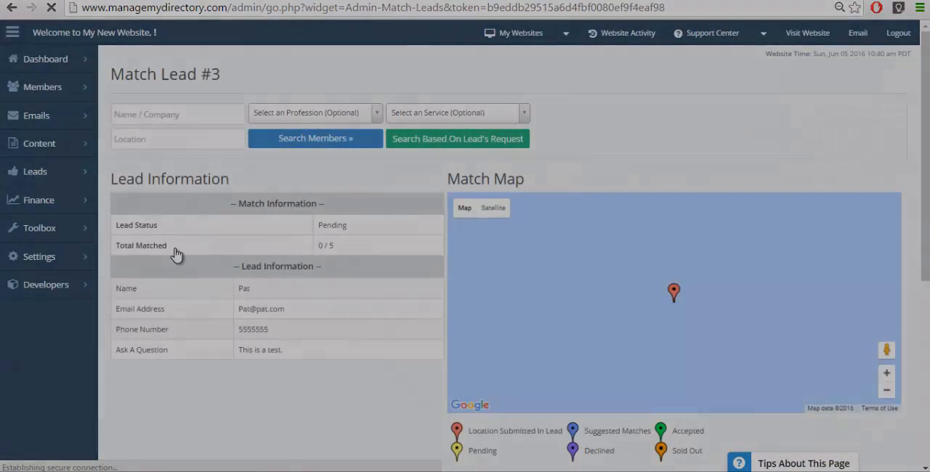
scroll("down", 3)
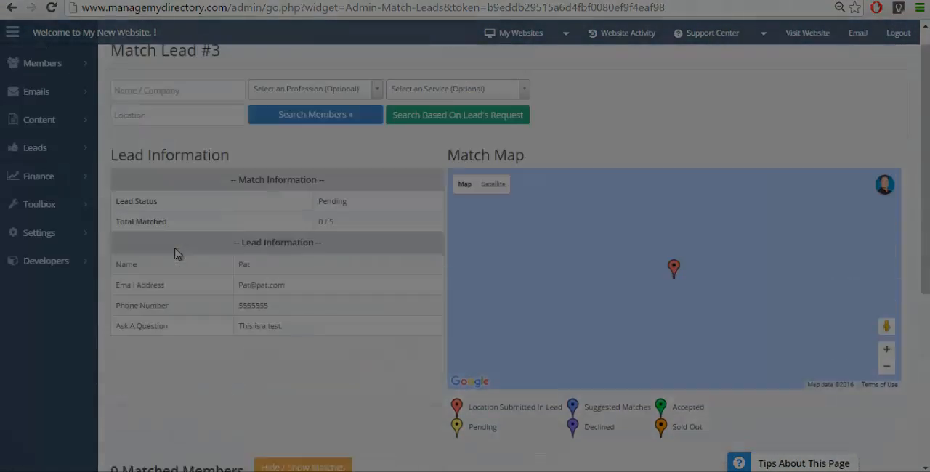